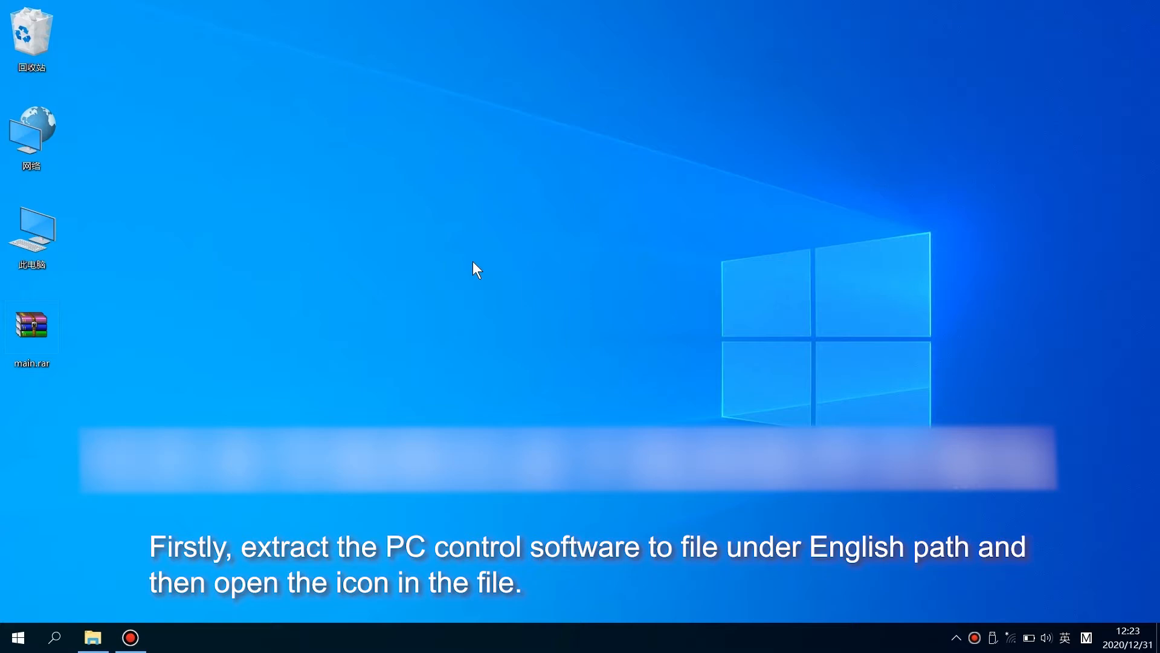
- Extract main.rar with WinRAR into a main folder on the desktop, then close WinRAR
double_click(30, 326)
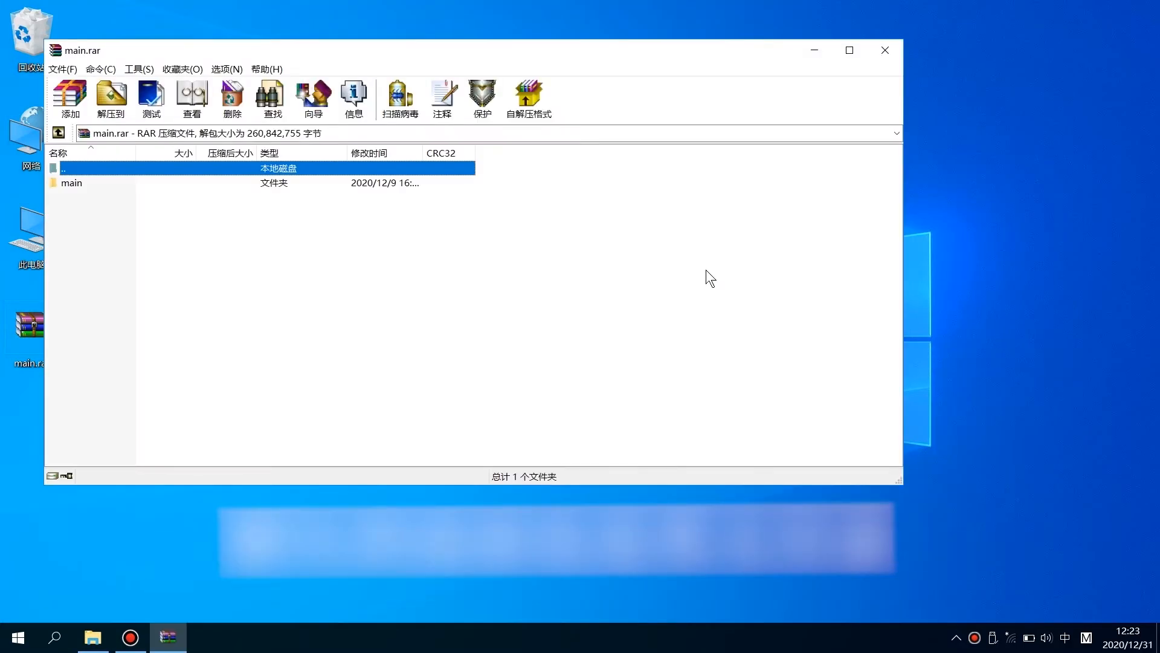
left_click(112, 98)
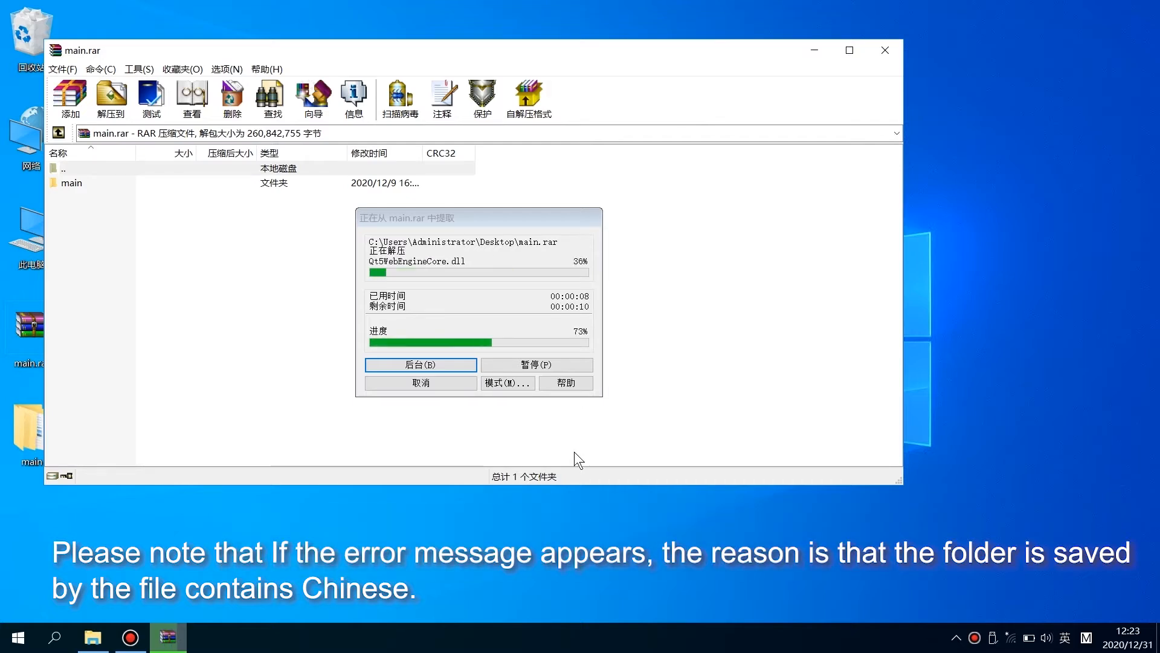
left_click(884, 50)
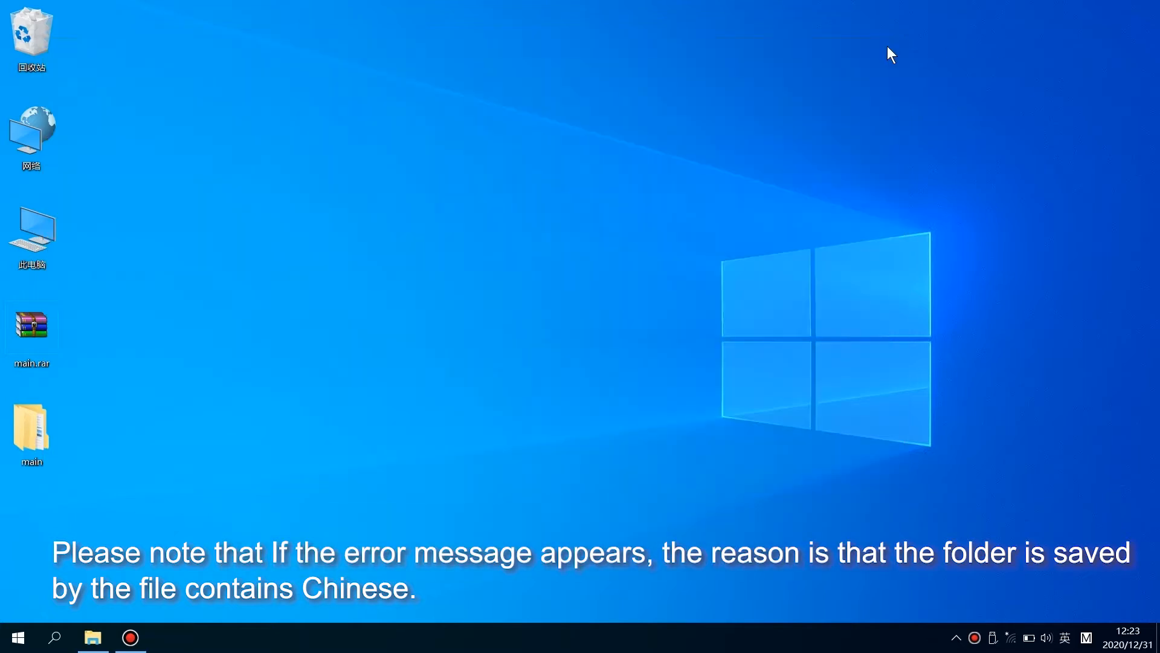
- Open the desktop main folder and launch the TonyPi 1.1 executable
double_click(31, 433)
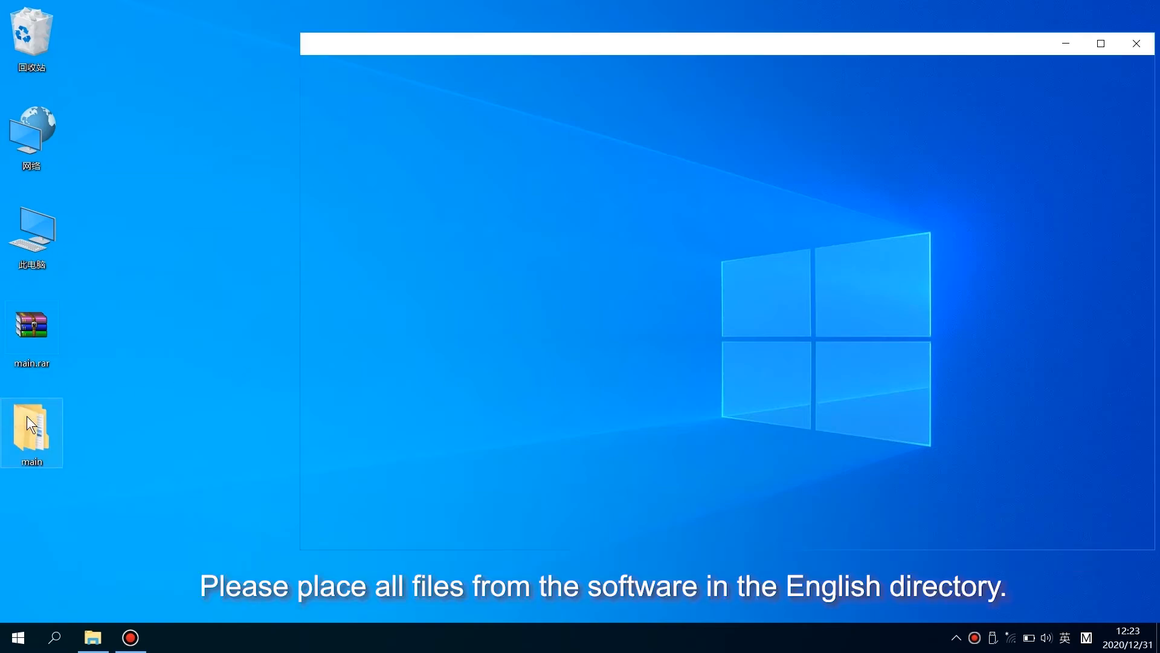
double_click(30, 429)
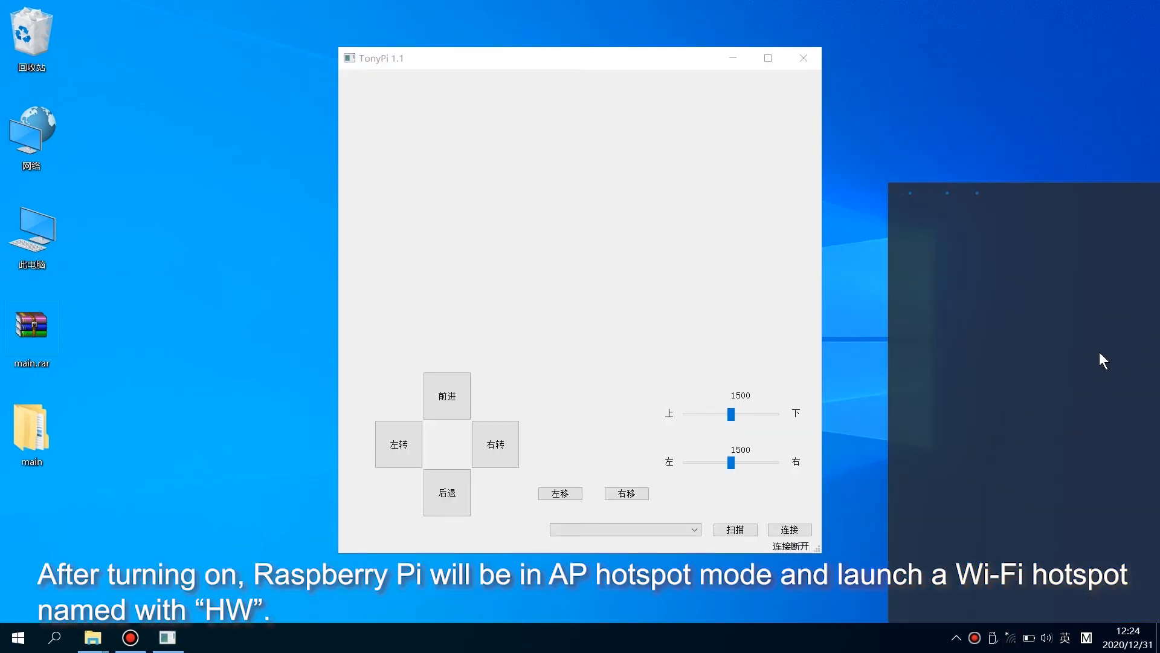
- Join the HW-B853FDDA Wi-Fi hotspot and dismiss the network list
left_click(963, 215)
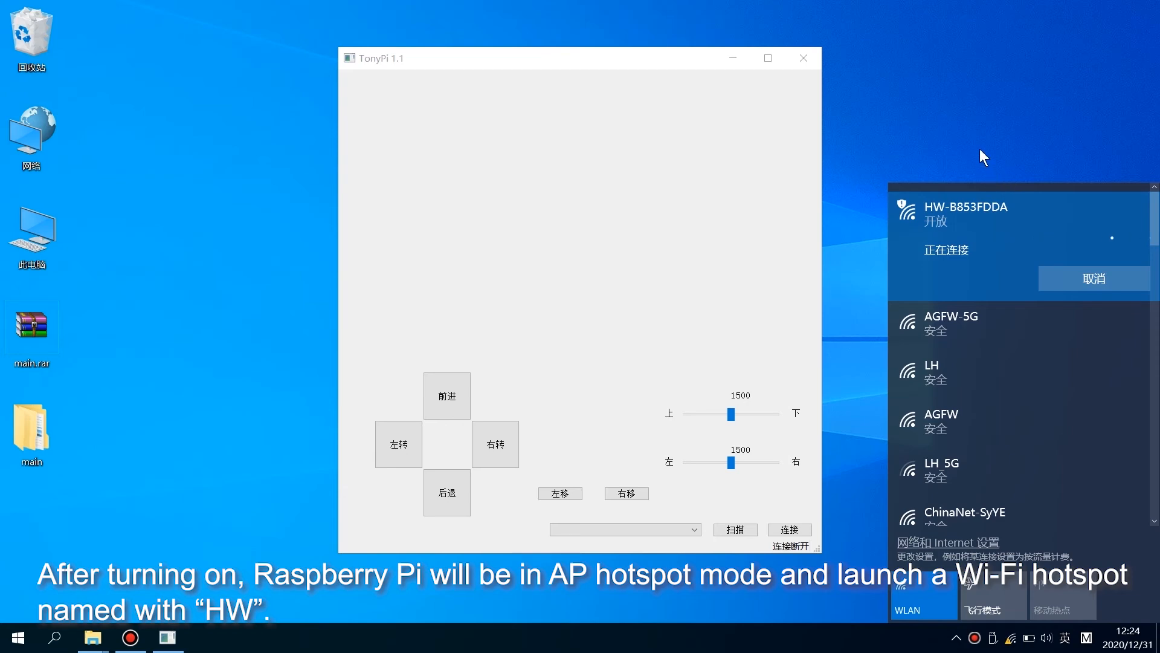
left_click(735, 530)
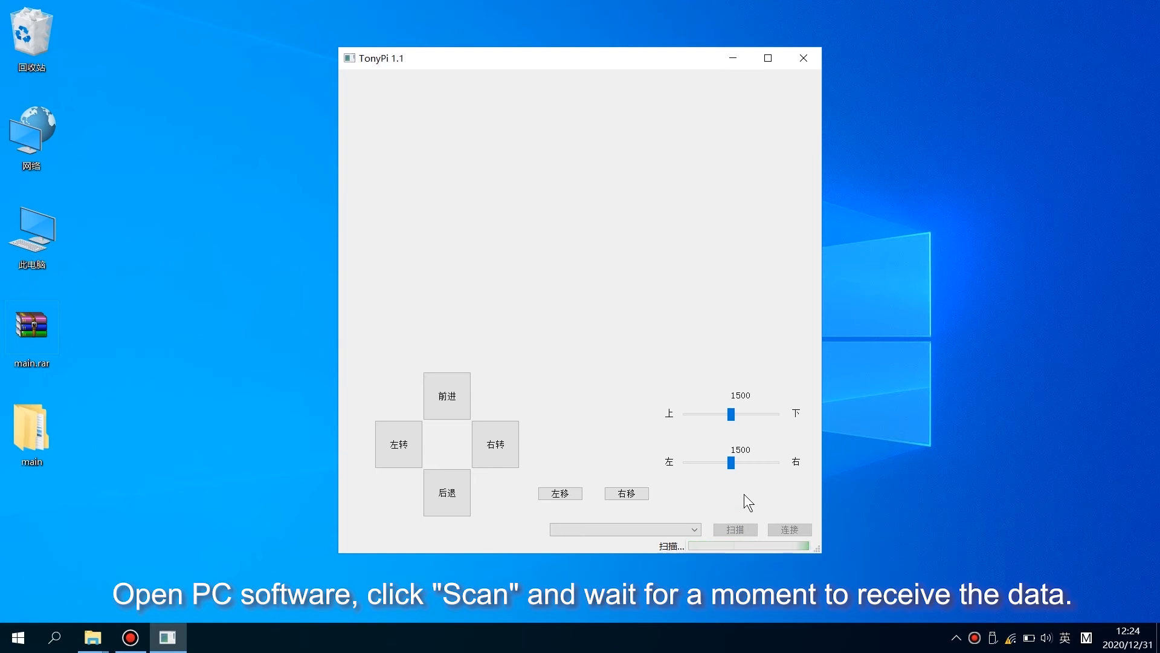
- Scan for the robot and connect to TonyPi B853FDDA at 192.168.149.1
left_click(733, 529)
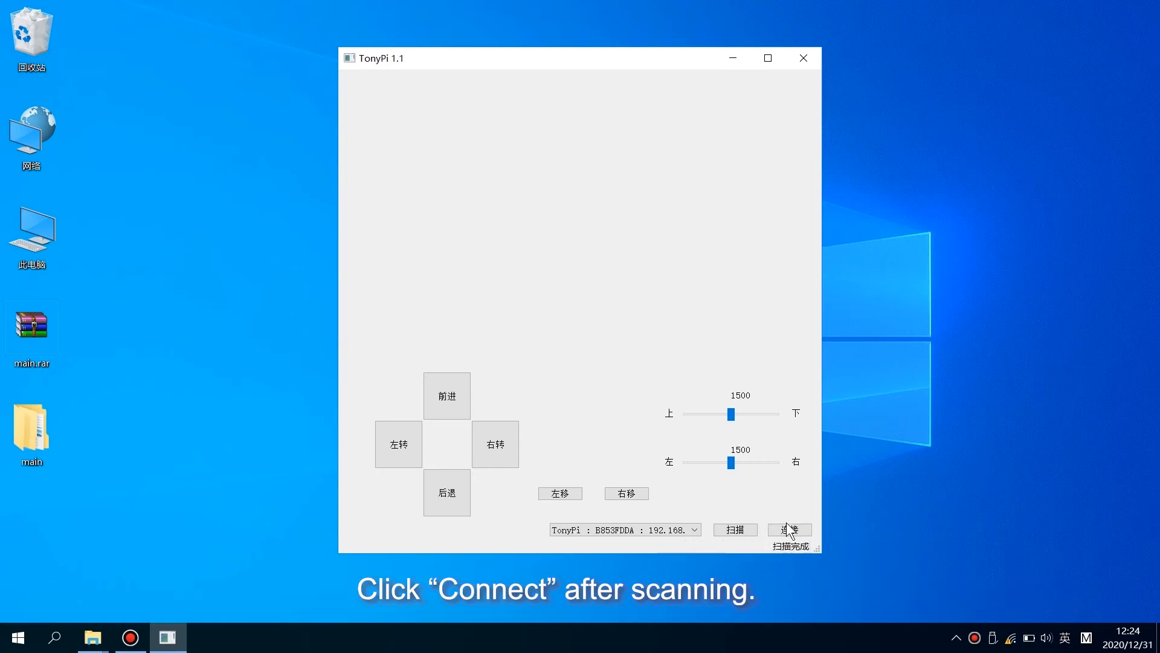
left_click(788, 529)
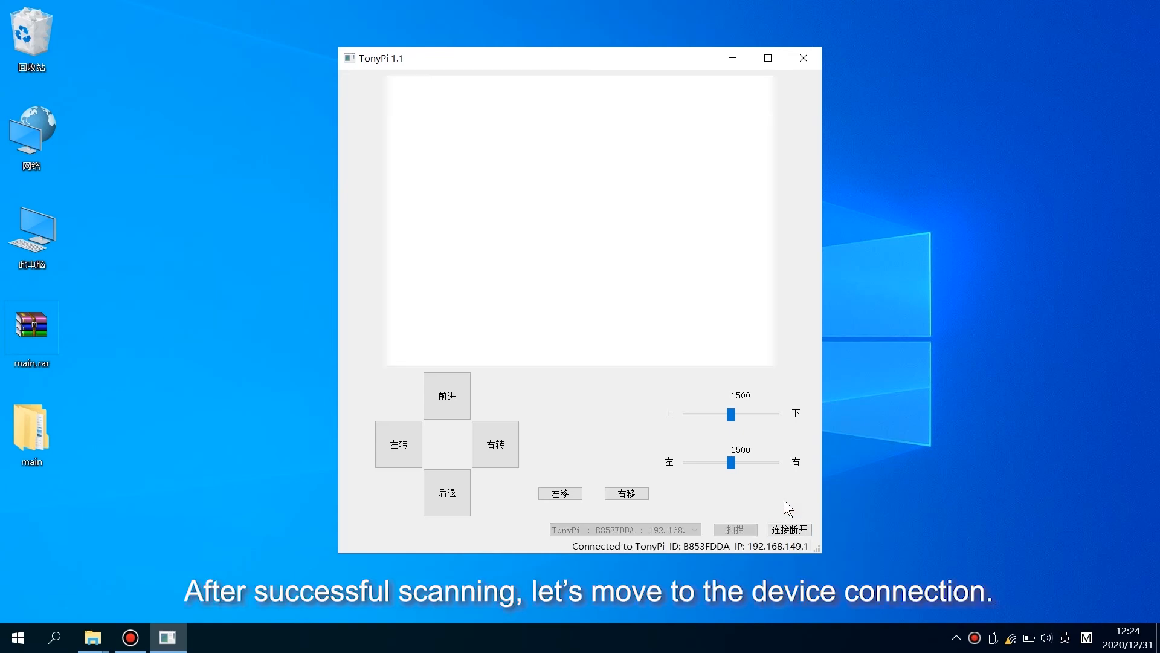